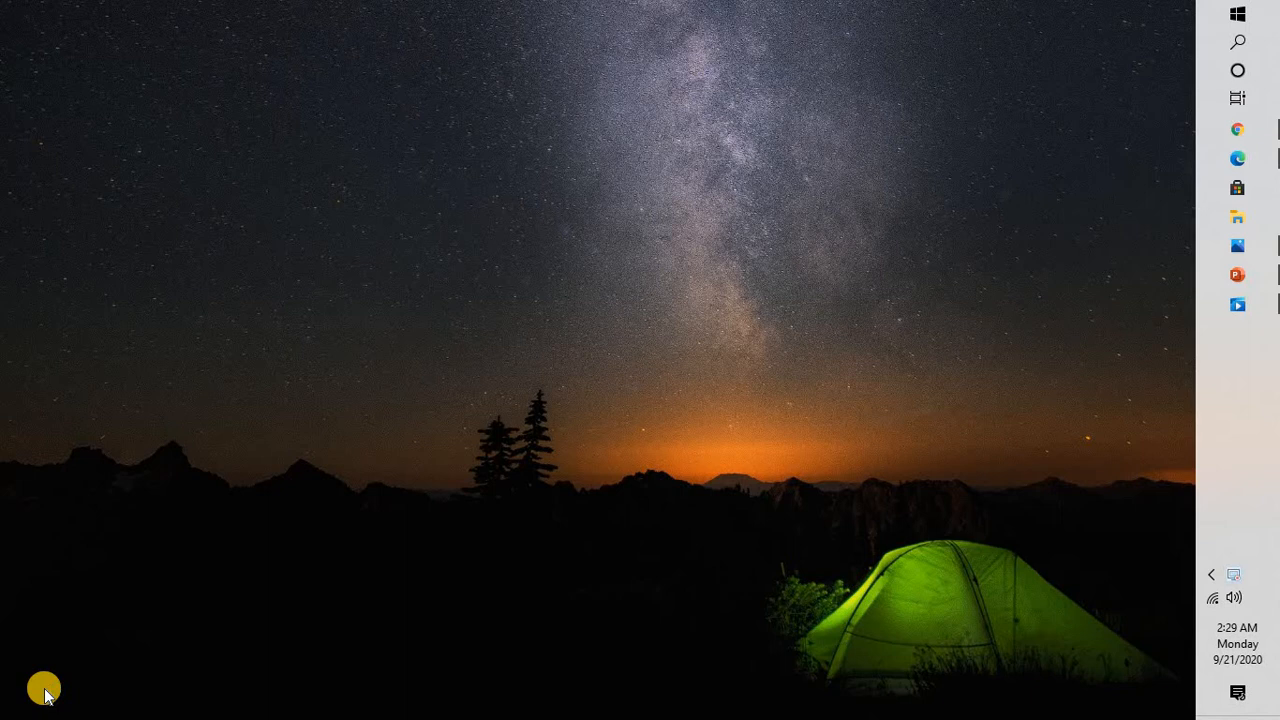
{"action": "mouse_move", "coordinate": [1234, 597]}
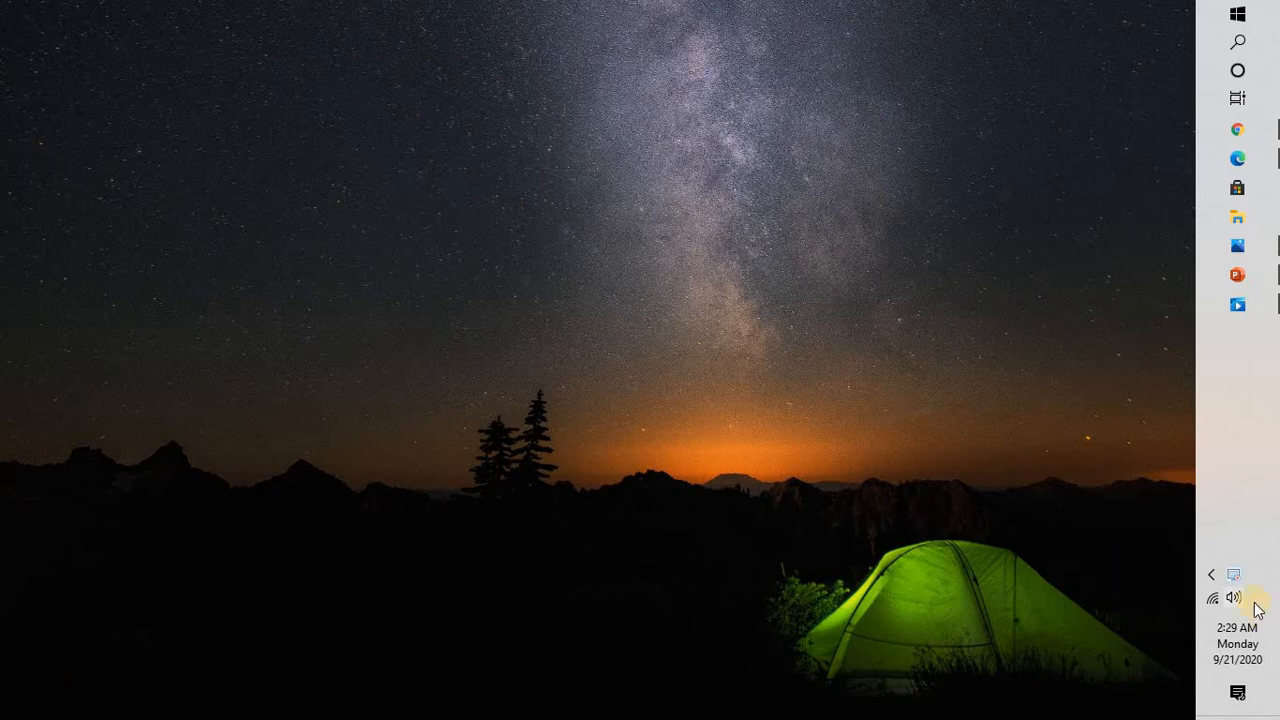
- Right-click the taskbar speaker icon to show its sound shortcut menu
{"action": "right_click", "coordinate": [1234, 597]}
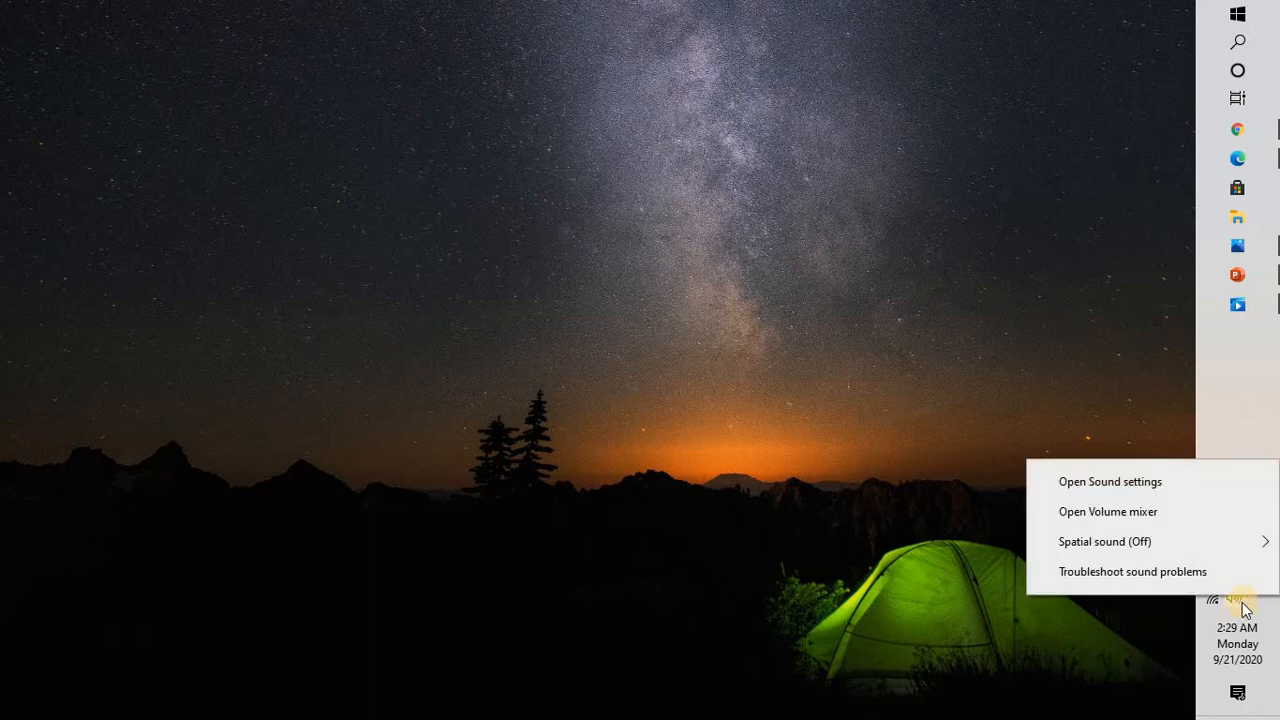
{"action": "mouse_move", "coordinate": [1143, 481]}
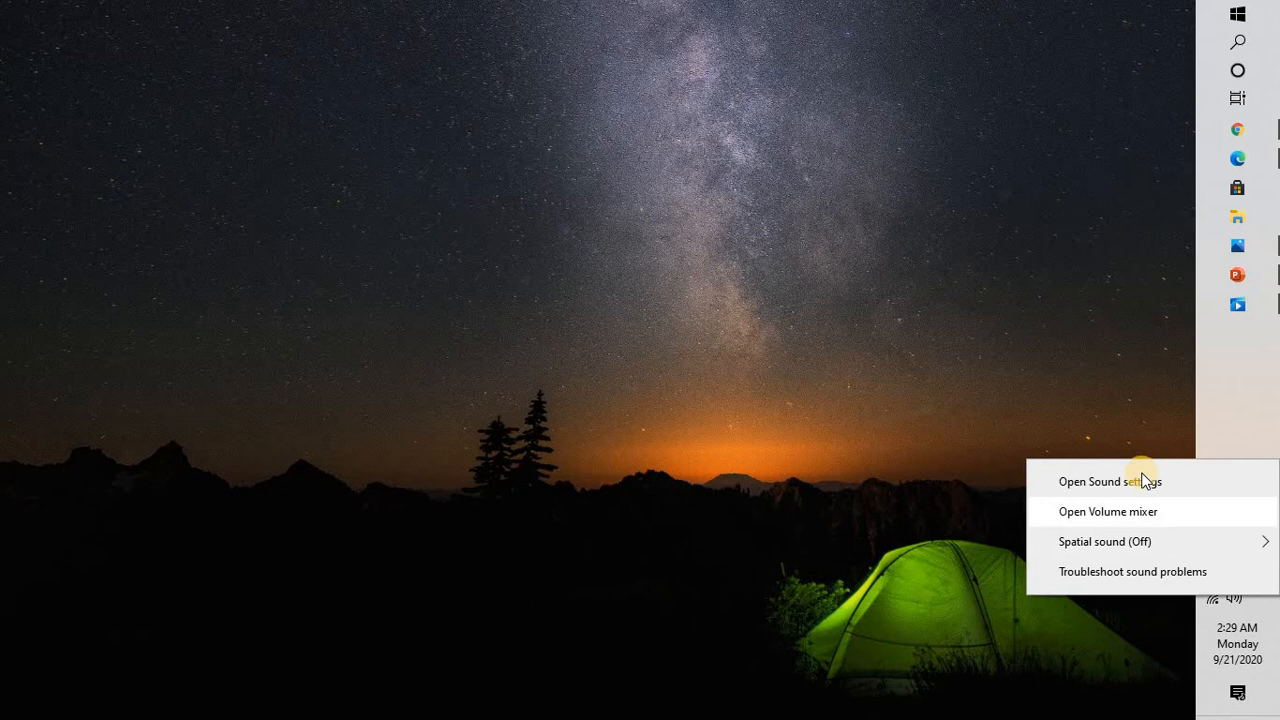
- Open Sound settings from the speaker menu and scroll to Advanced sound options
{"action": "left_click", "coordinate": [1110, 481]}
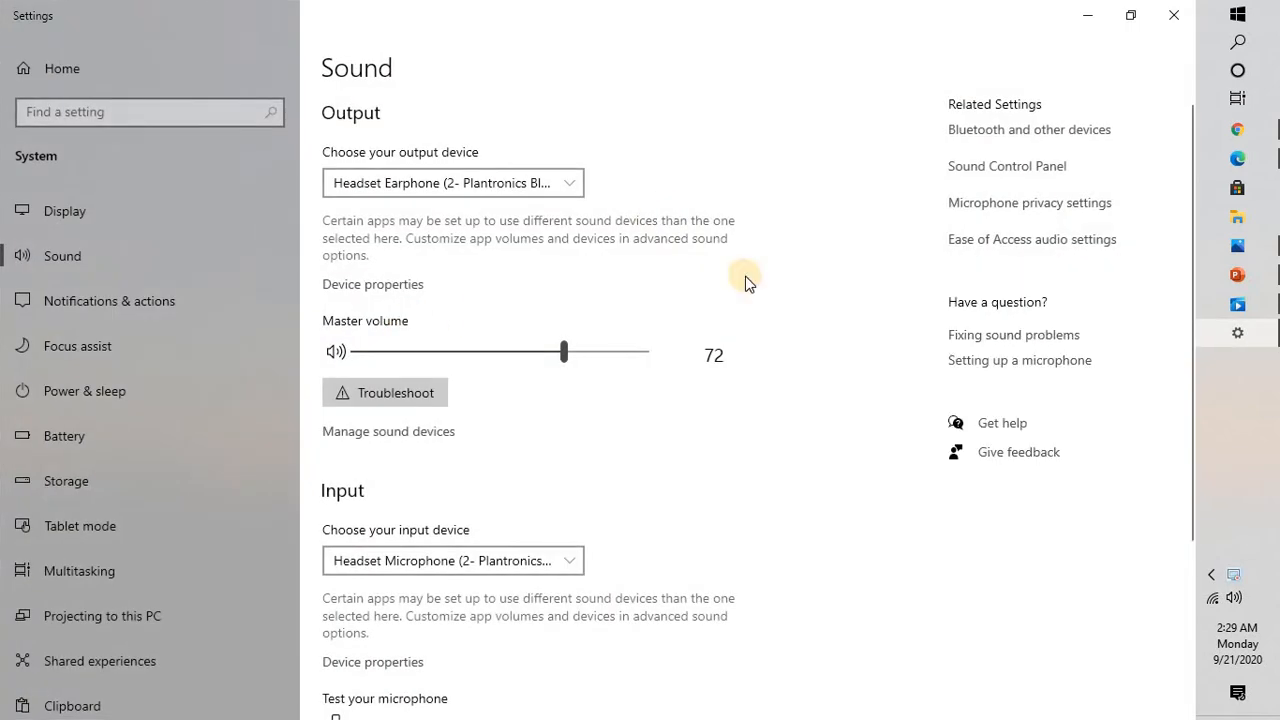
{"action": "scroll", "scroll_direction": "down", "scroll_amount": 3}
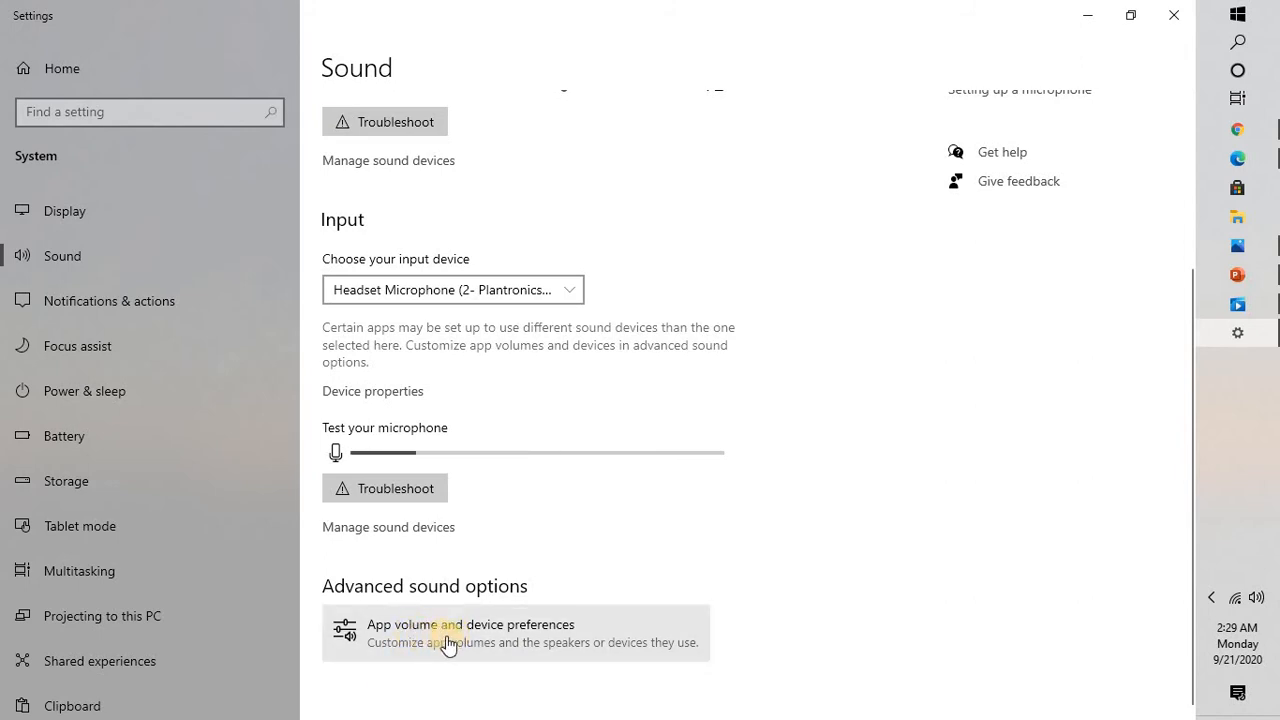
- Open App volume and device preferences under Advanced sound options
{"action": "left_click", "coordinate": [469, 624]}
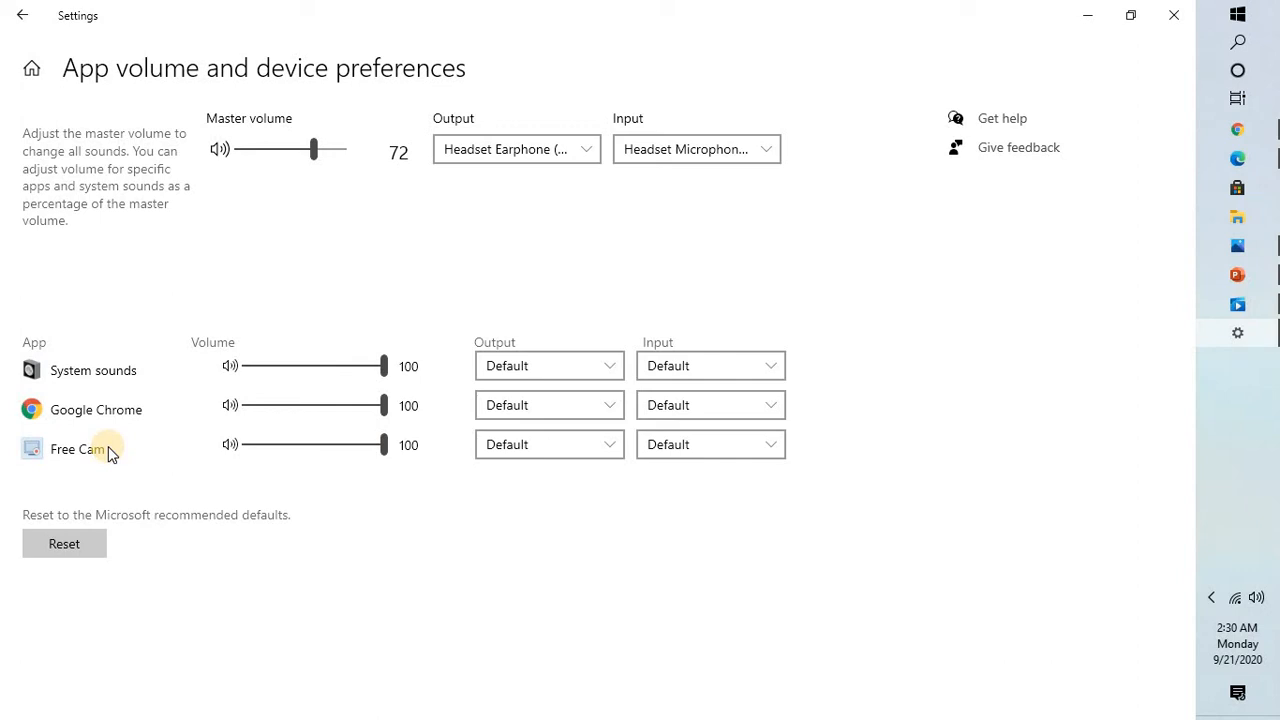
{"action": "mouse_move", "coordinate": [450, 413]}
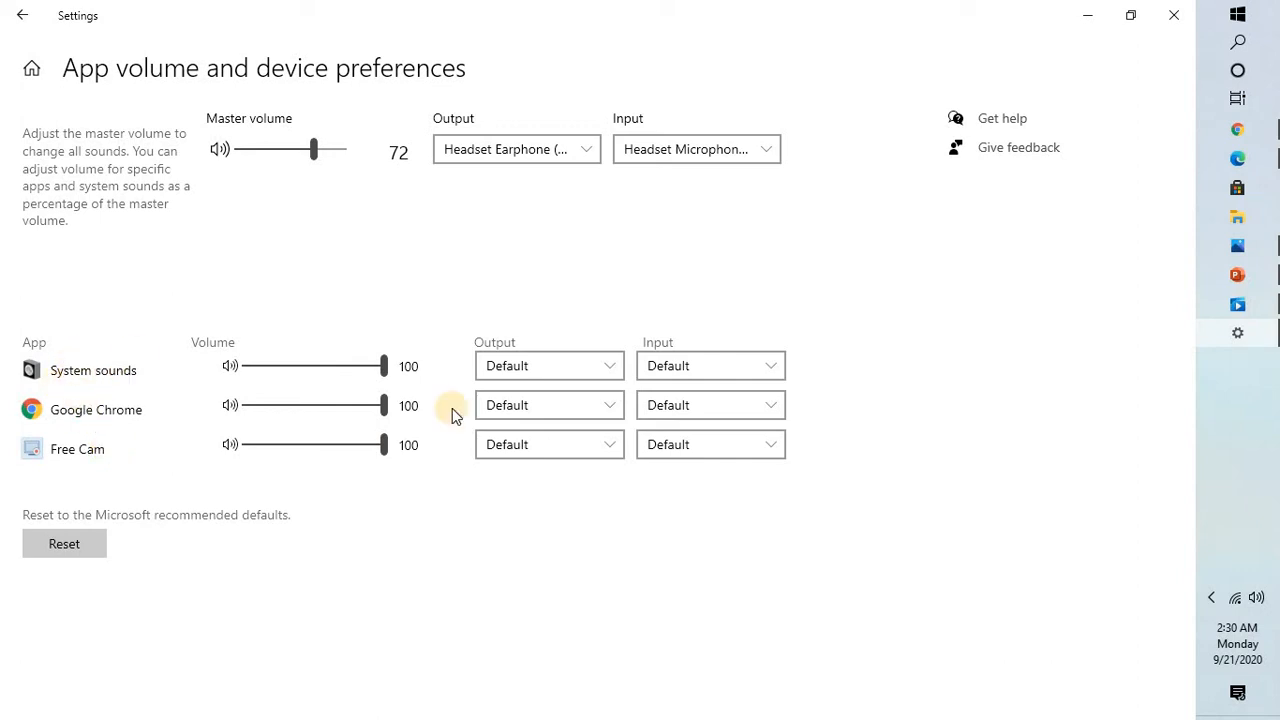
{"action": "mouse_move", "coordinate": [507, 388]}
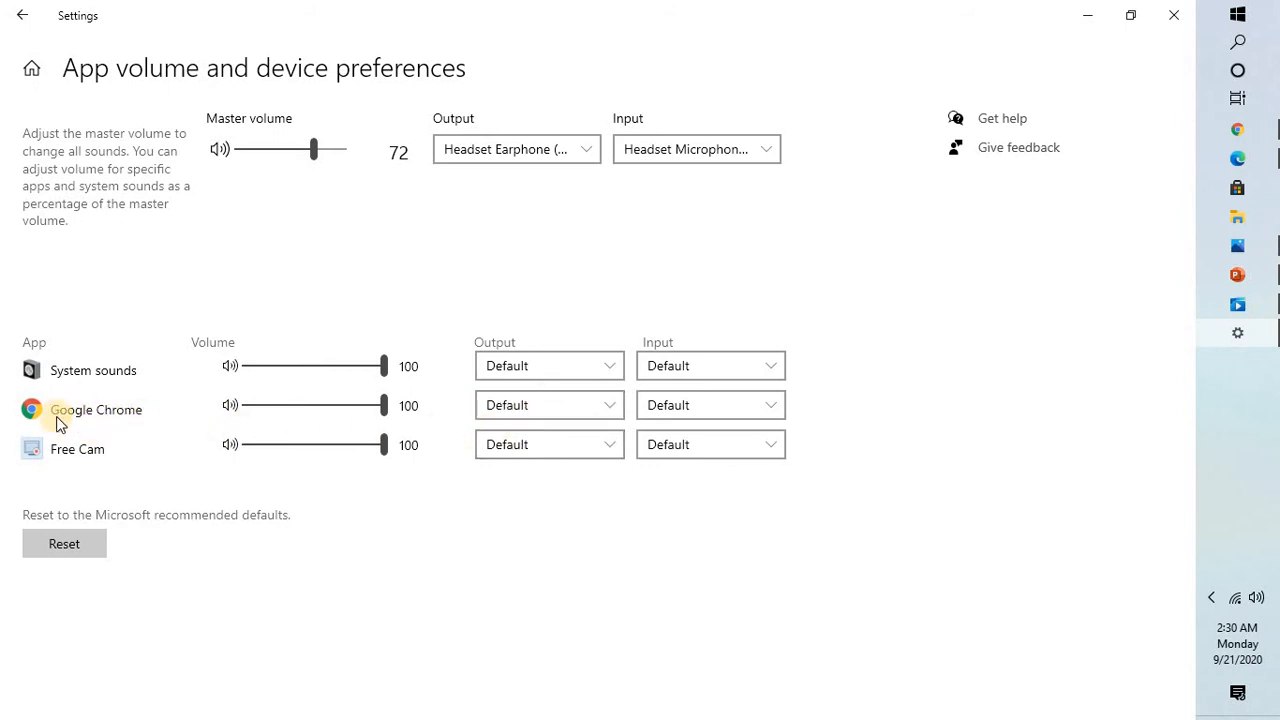
{"action": "mouse_move", "coordinate": [45, 375]}
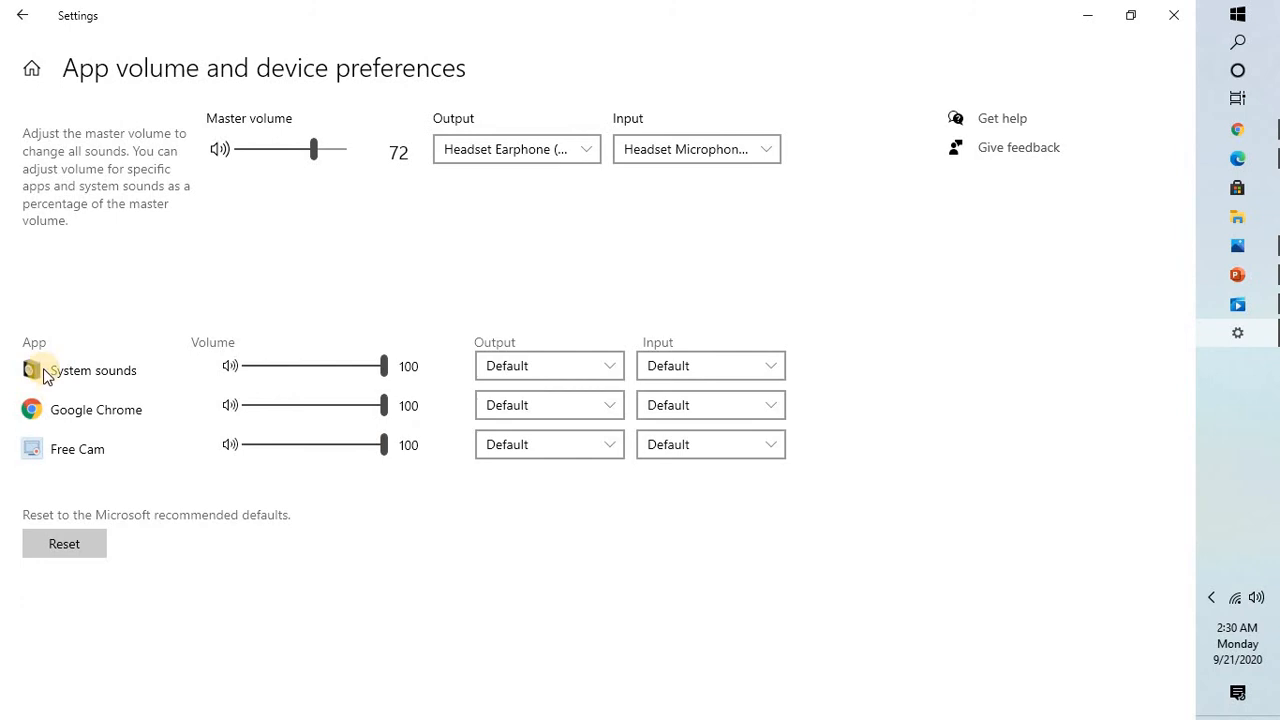
{"action": "mouse_move", "coordinate": [115, 513]}
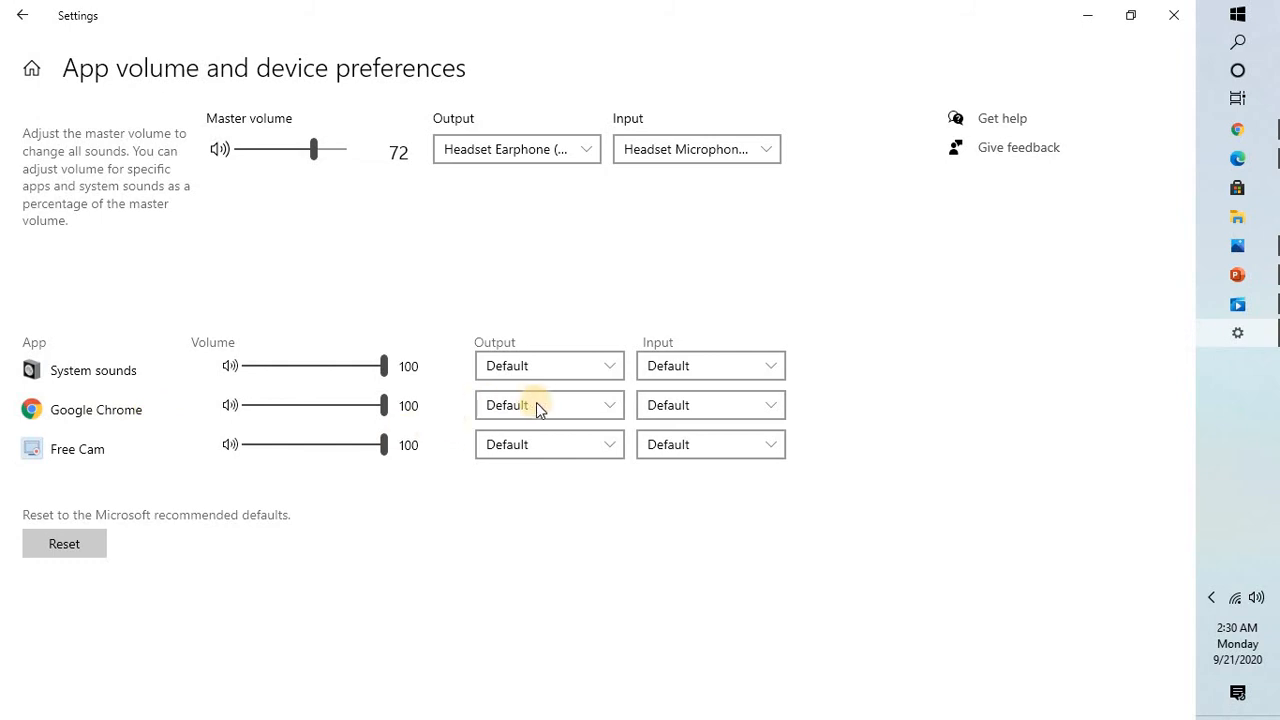
{"action": "mouse_move", "coordinate": [575, 405]}
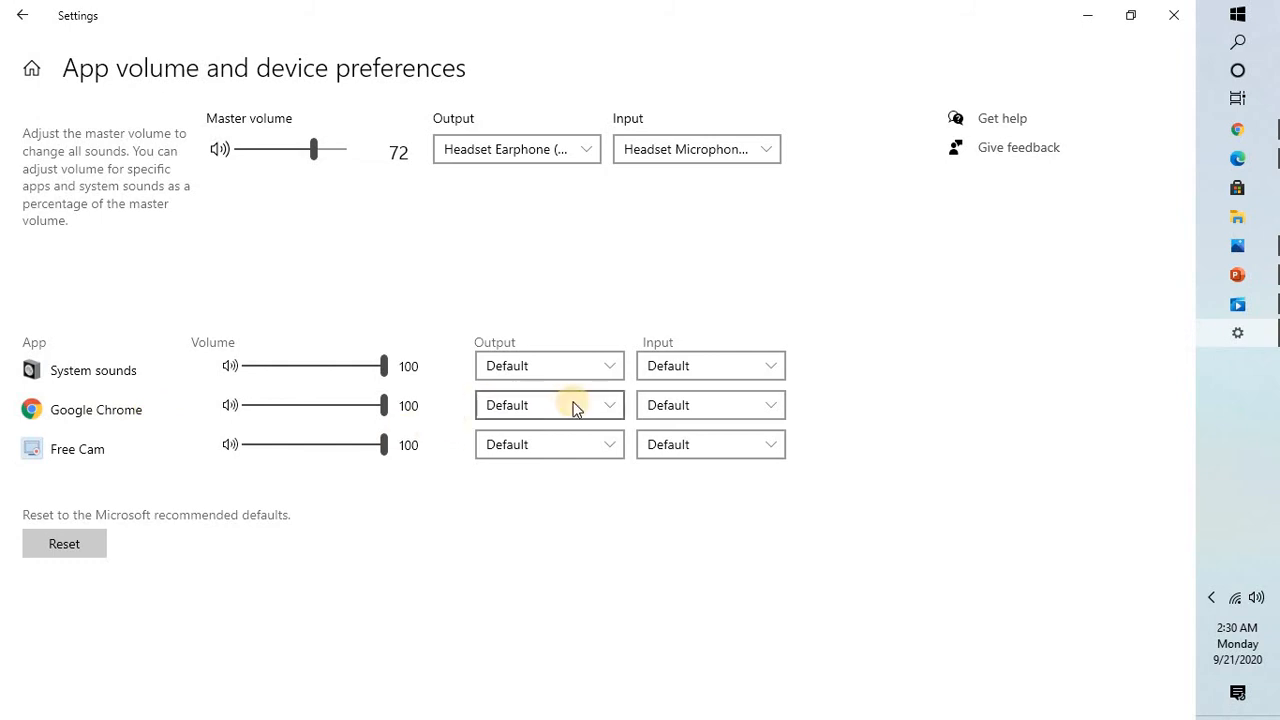
{"action": "left_click", "coordinate": [548, 405]}
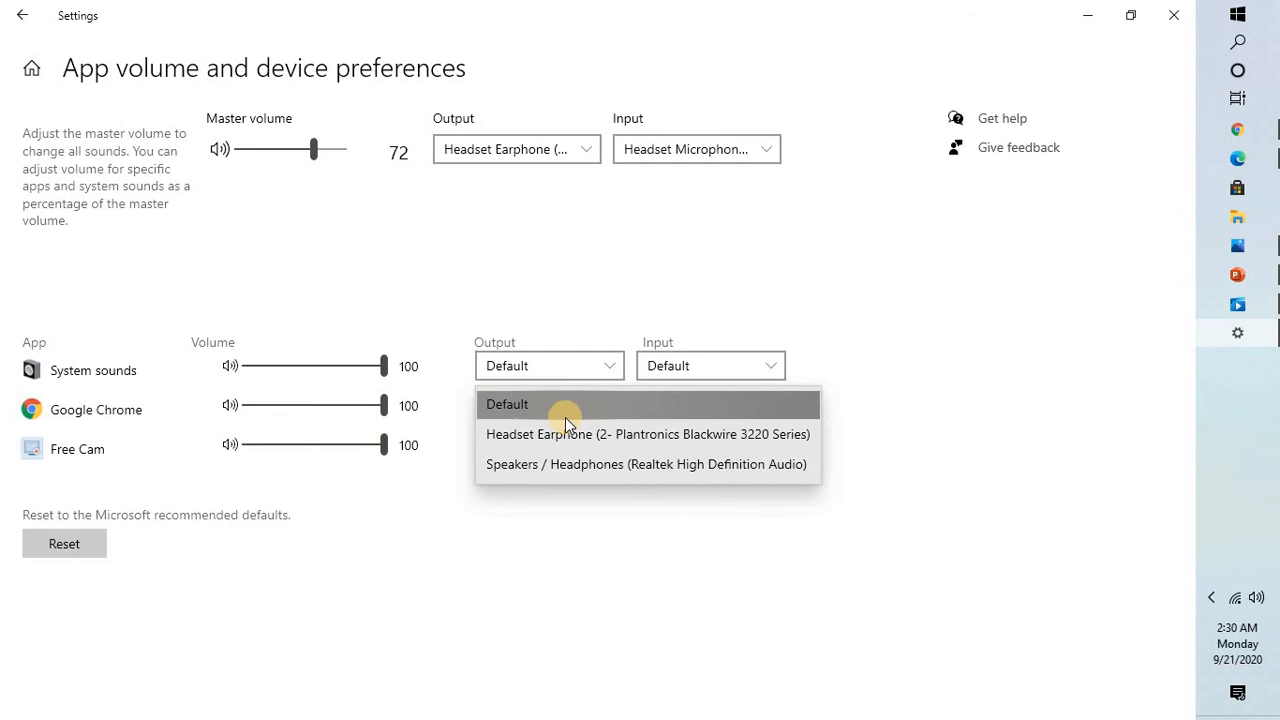
{"action": "mouse_move", "coordinate": [570, 434]}
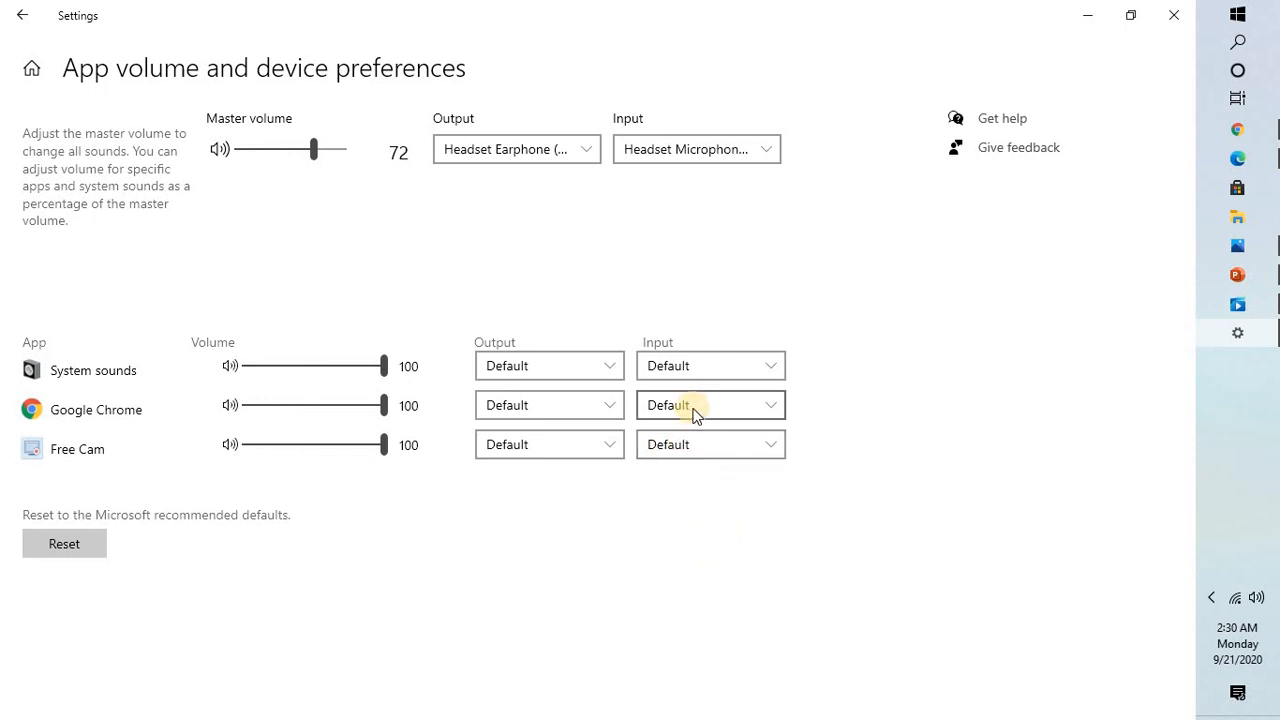
{"action": "left_click", "coordinate": [710, 405]}
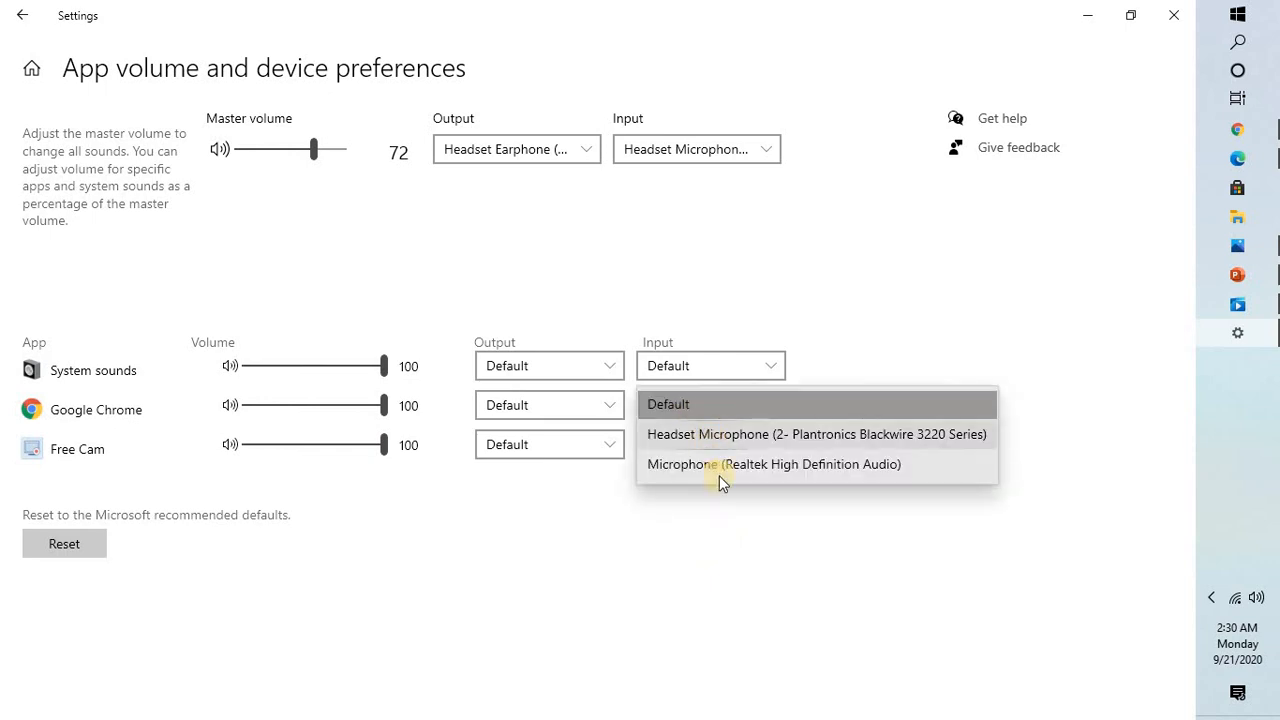
{"action": "mouse_move", "coordinate": [758, 497]}
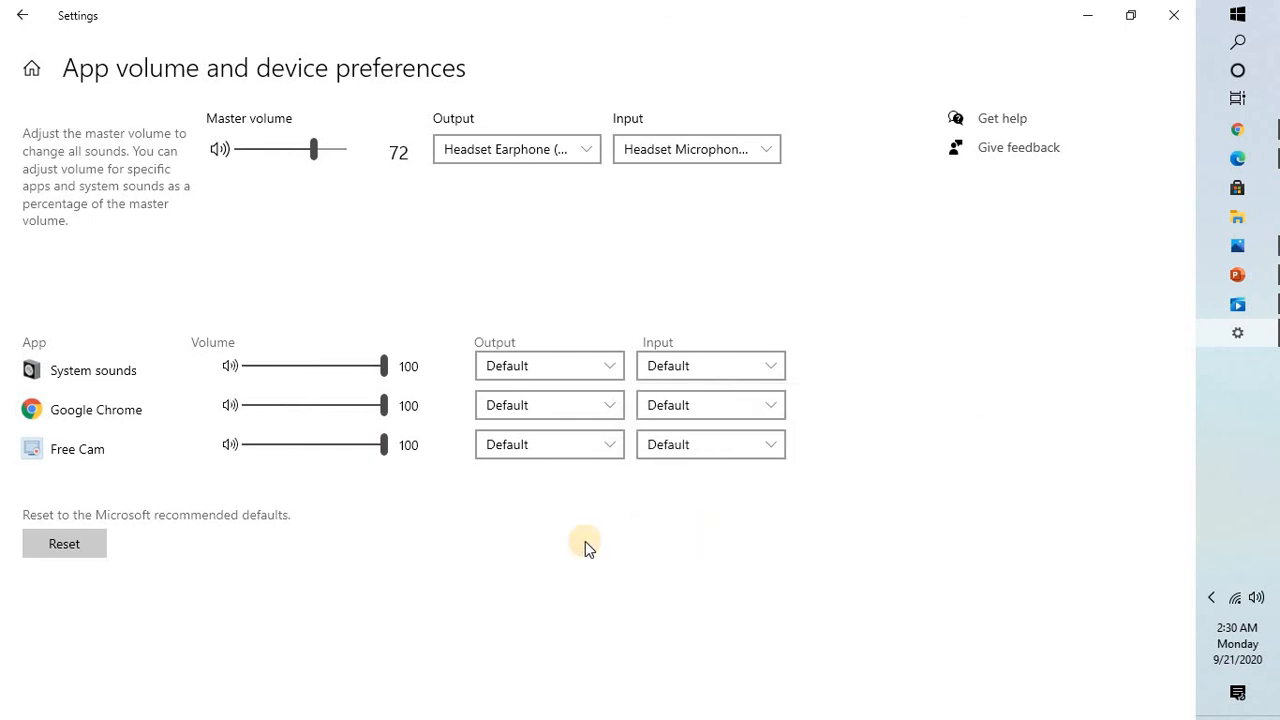
{"action": "mouse_move", "coordinate": [315, 285]}
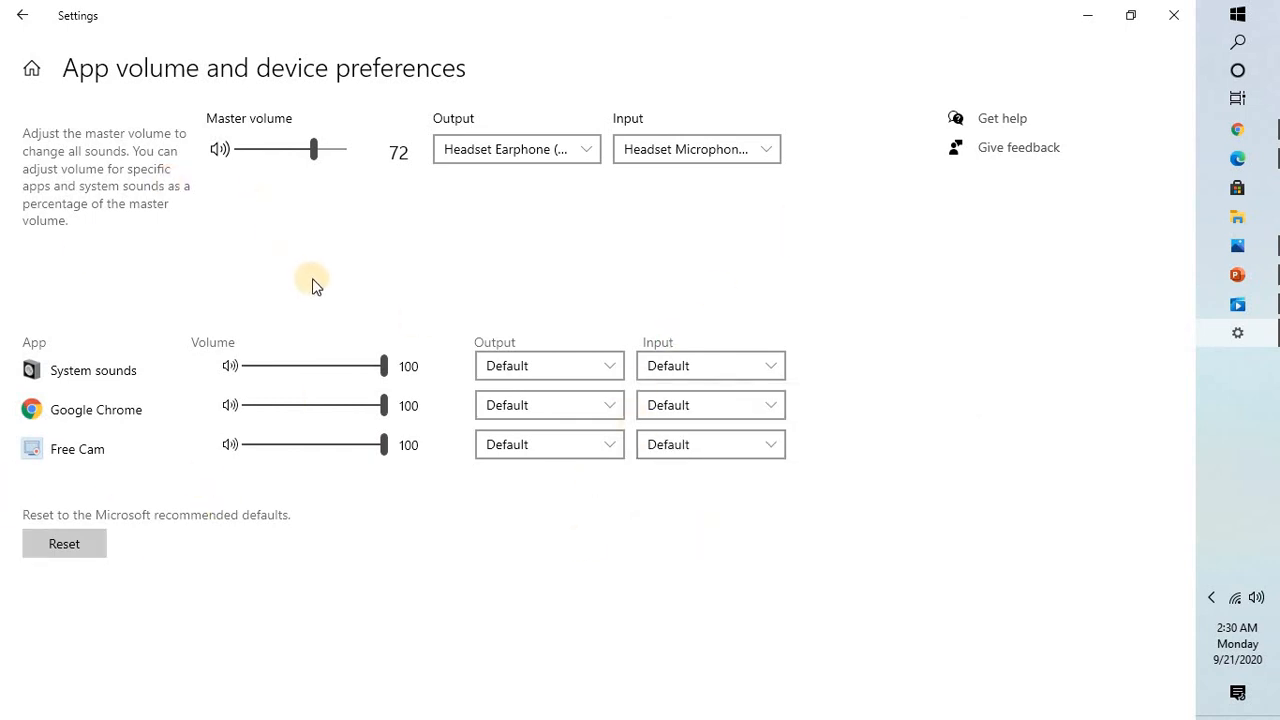